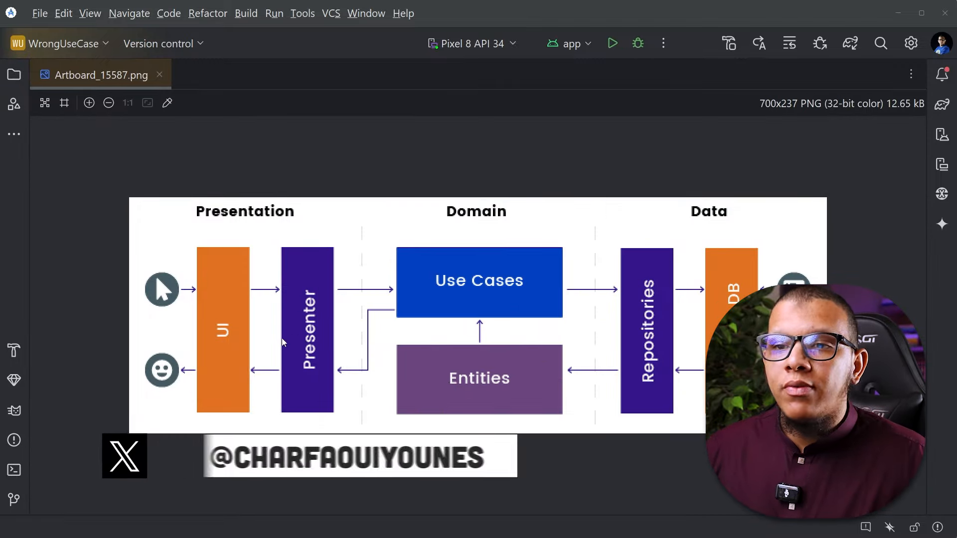
{"action": "mouse_move", "coordinate": [234, 330]}
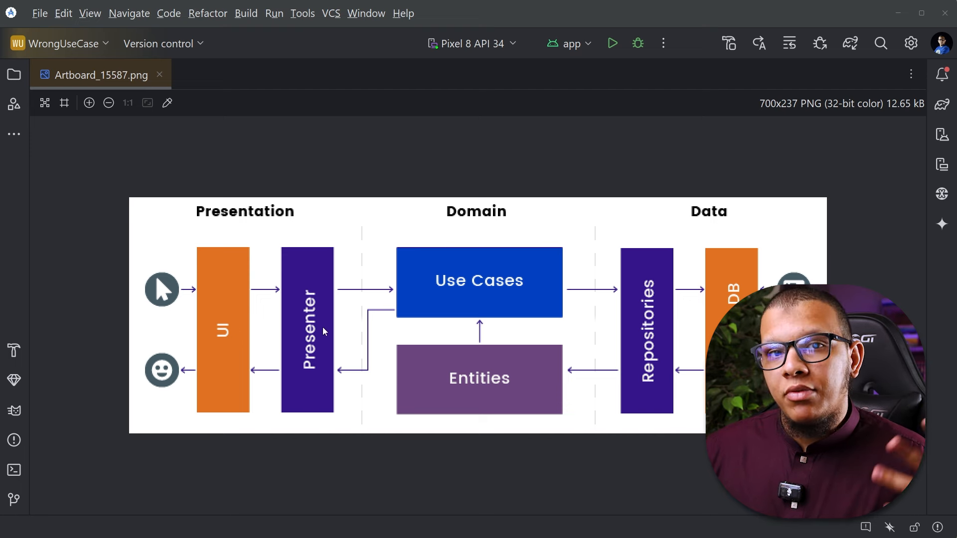
{"action": "mouse_move", "coordinate": [291, 357]}
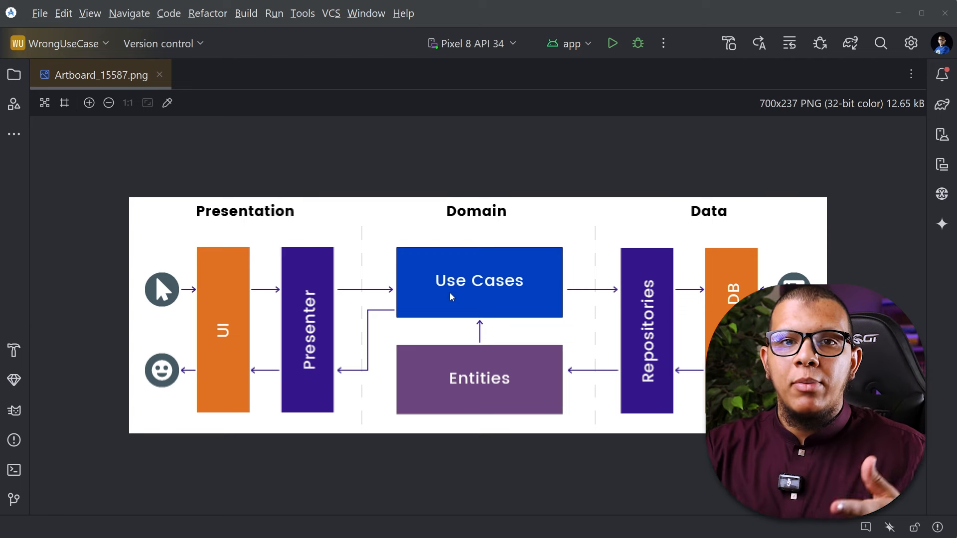
{"action": "mouse_move", "coordinate": [333, 218]}
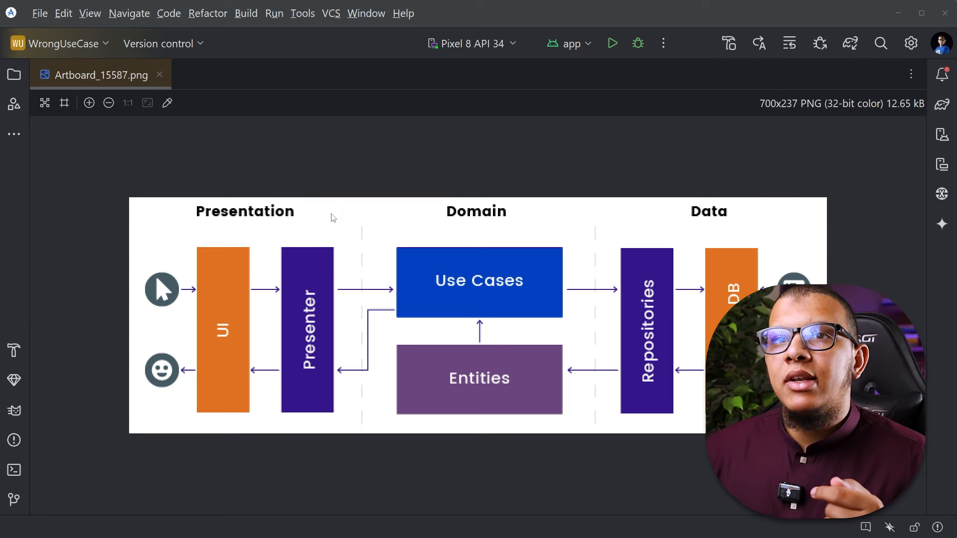
Open OrdersViewModel.kt from the project tree and jump to GetOrdersUseCase via getOrdersUseCase.
{"action": "left_click", "coordinate": [13, 75]}
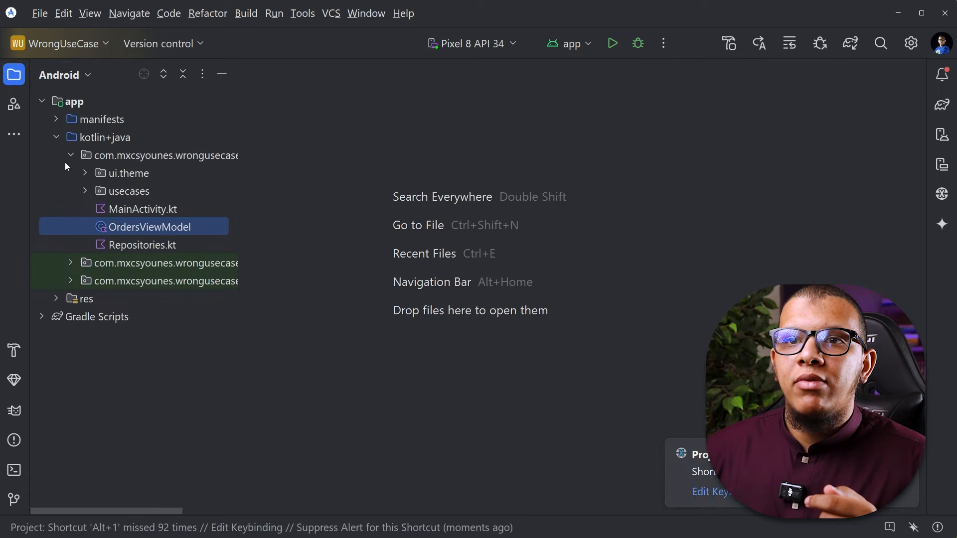
{"action": "double_click", "coordinate": [148, 226]}
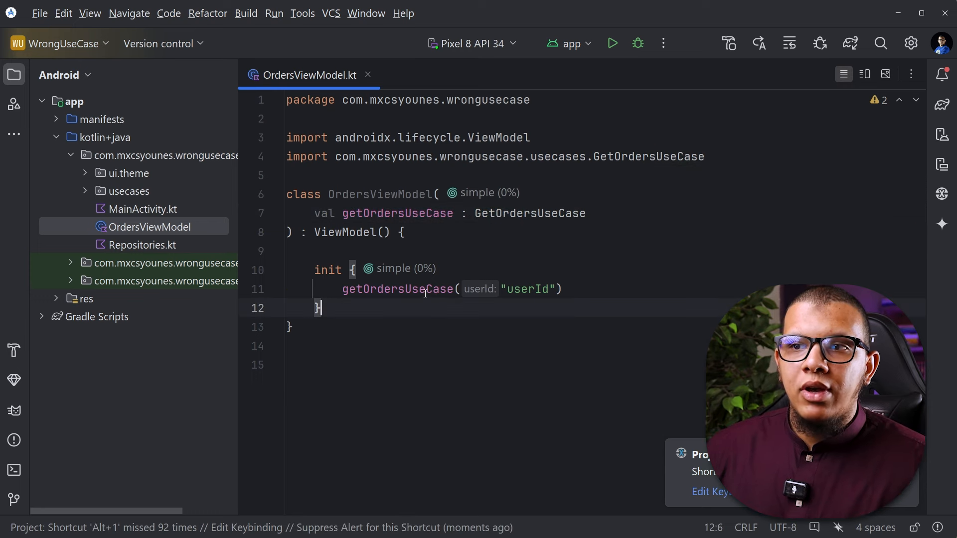
{"action": "double_click", "coordinate": [526, 289]}
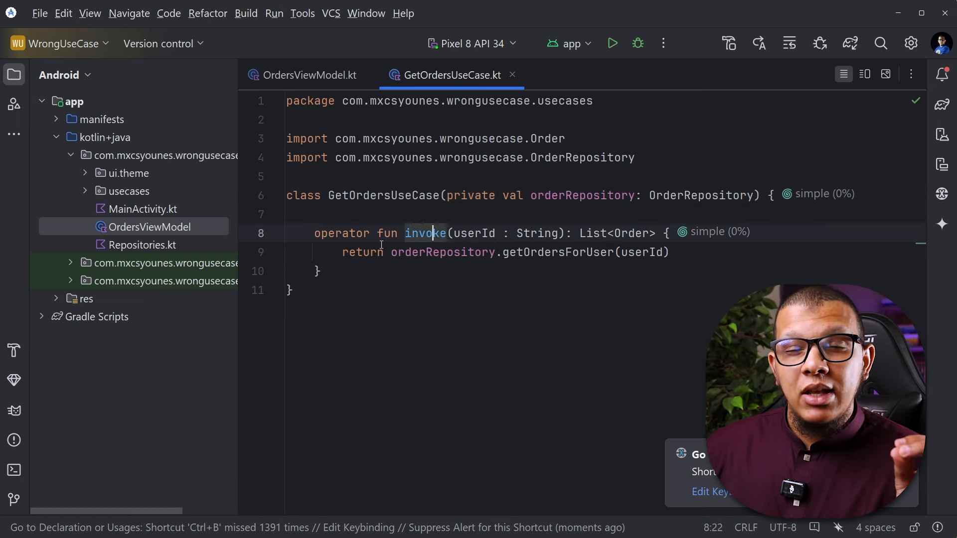
Navigate from orderRepository in GetOrdersUseCase to the OrderRepository interface in Repositories.kt.
{"action": "left_click", "coordinate": [406, 252]}
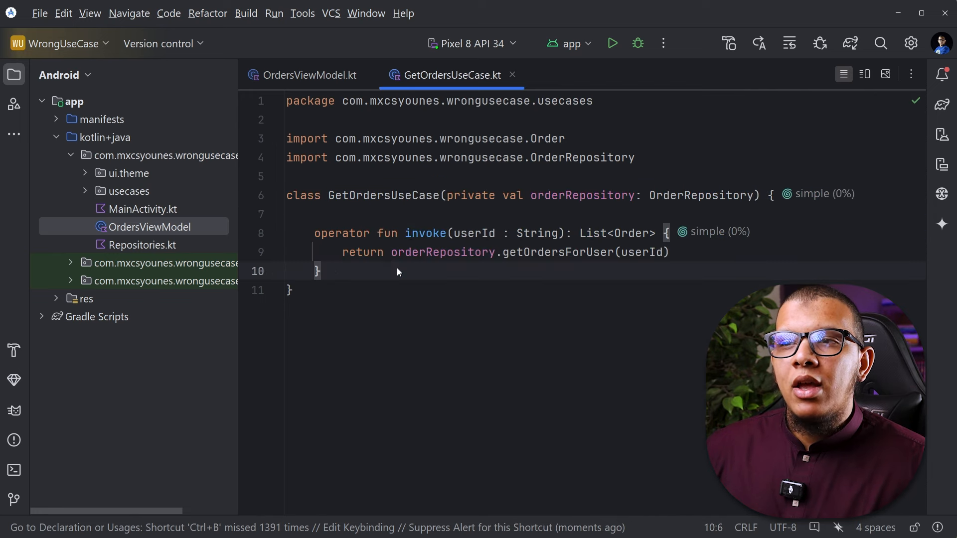
{"action": "left_click", "coordinate": [425, 252]}
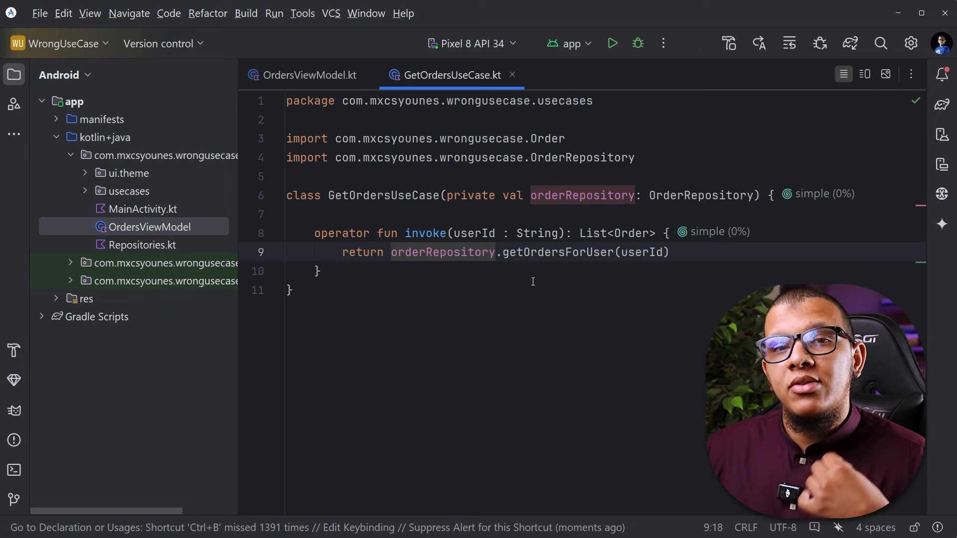
{"action": "left_click", "coordinate": [404, 252]}
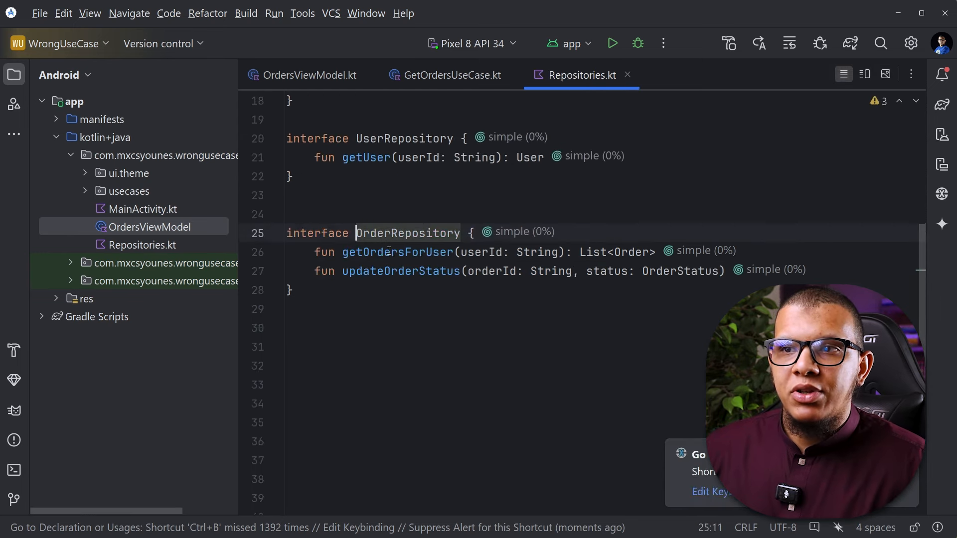
Switch back to OrdersViewModel.kt showing the getOrdersUseCase property and init call.
{"action": "double_click", "coordinate": [397, 252]}
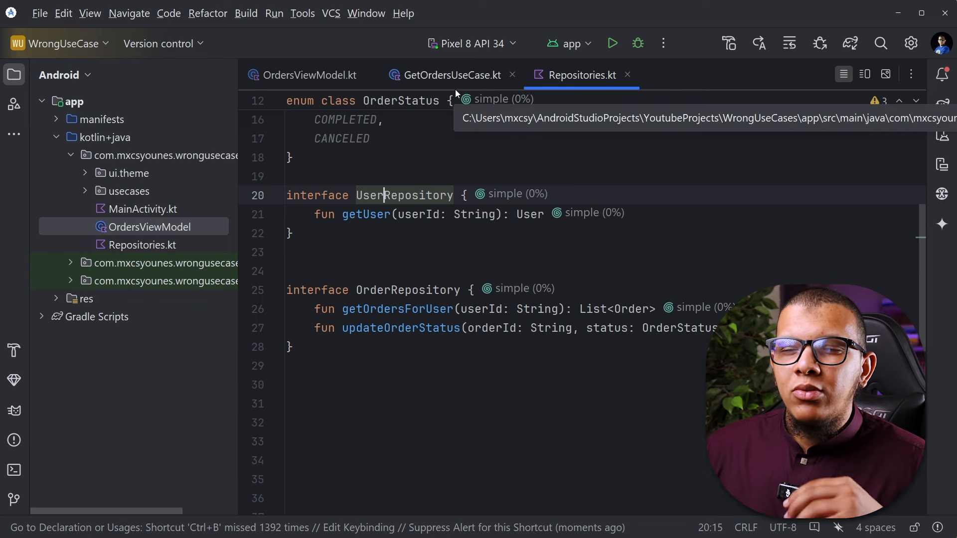
{"action": "left_click", "coordinate": [308, 74]}
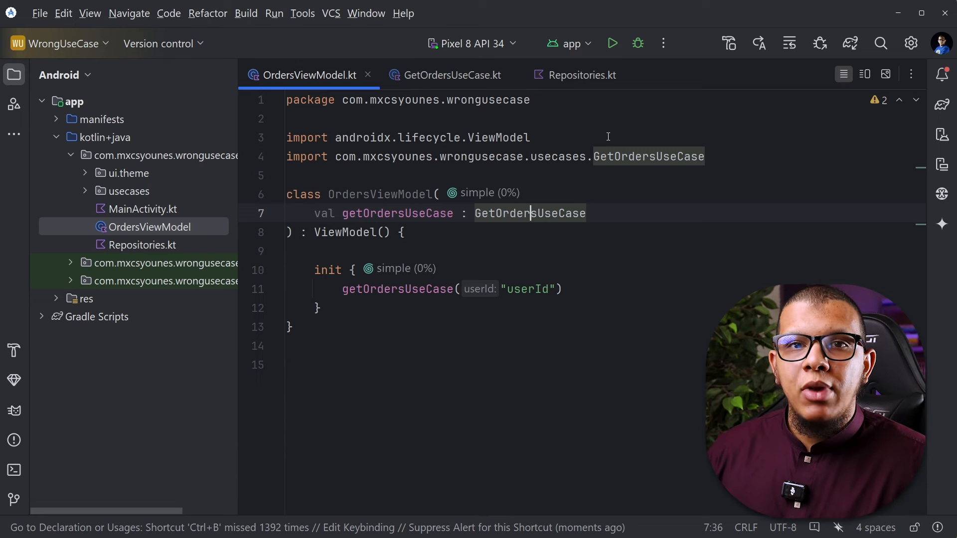
{"action": "mouse_move", "coordinate": [590, 215]}
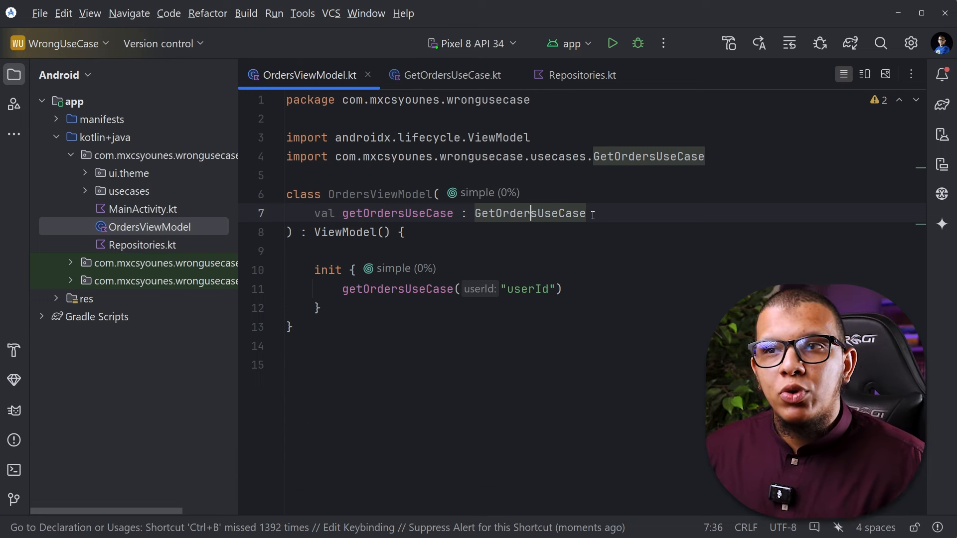
{"action": "mouse_move", "coordinate": [586, 271]}
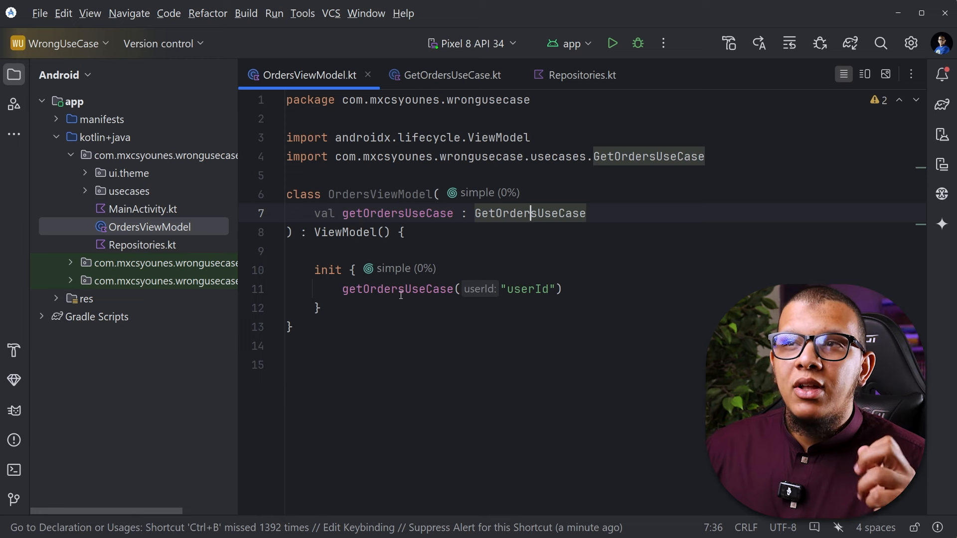
{"action": "mouse_move", "coordinate": [331, 292]}
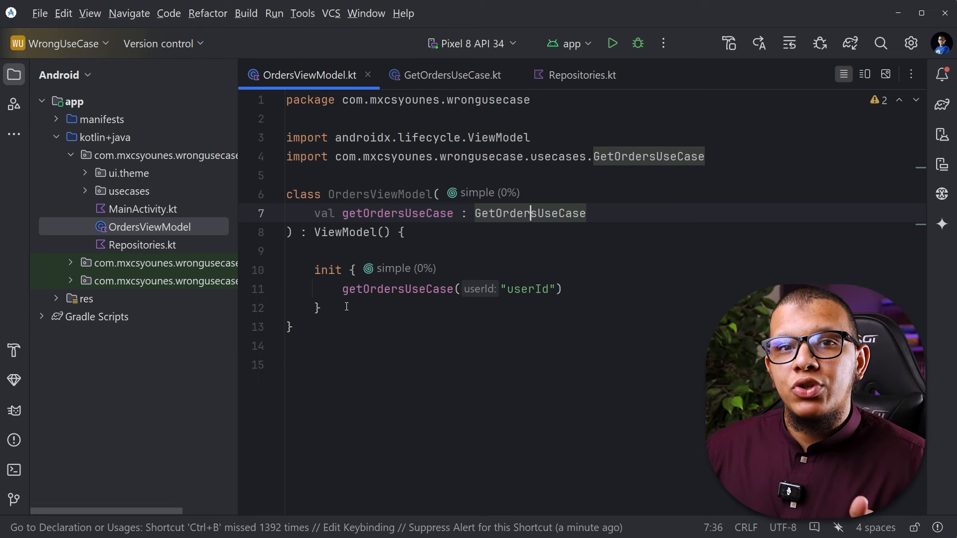
{"action": "mouse_move", "coordinate": [528, 214]}
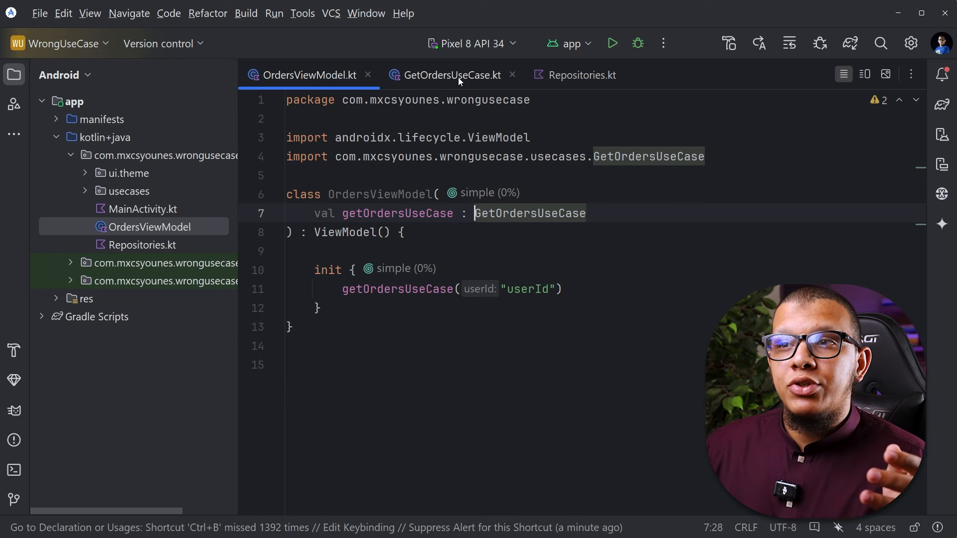
{"action": "left_click", "coordinate": [452, 75]}
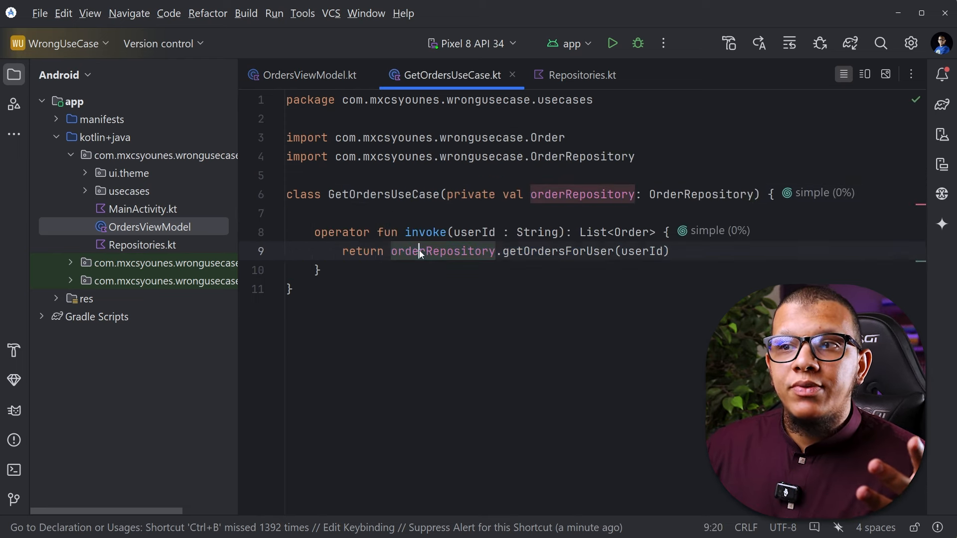
{"action": "left_click_drag", "start_coordinate": [500, 251], "coordinate": [668, 251]}
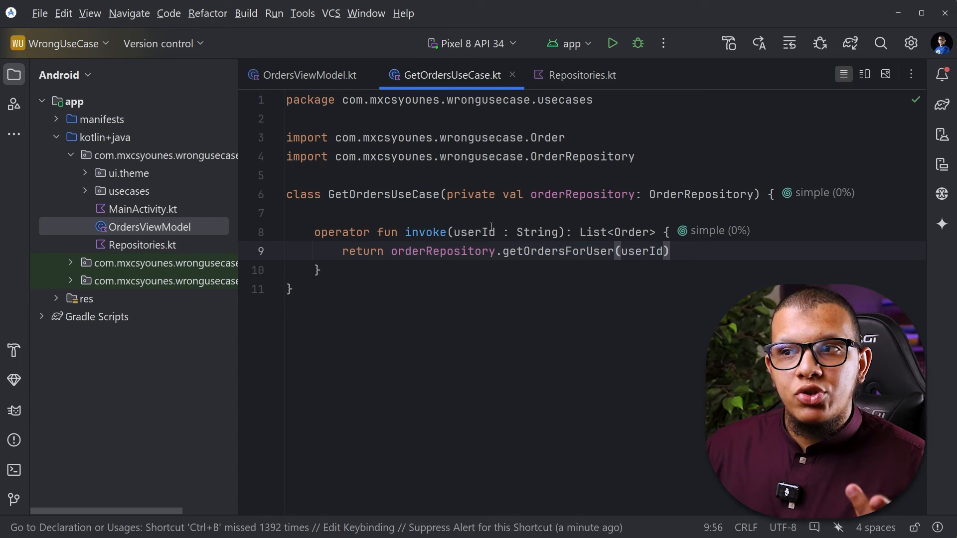
{"action": "left_click", "coordinate": [310, 75]}
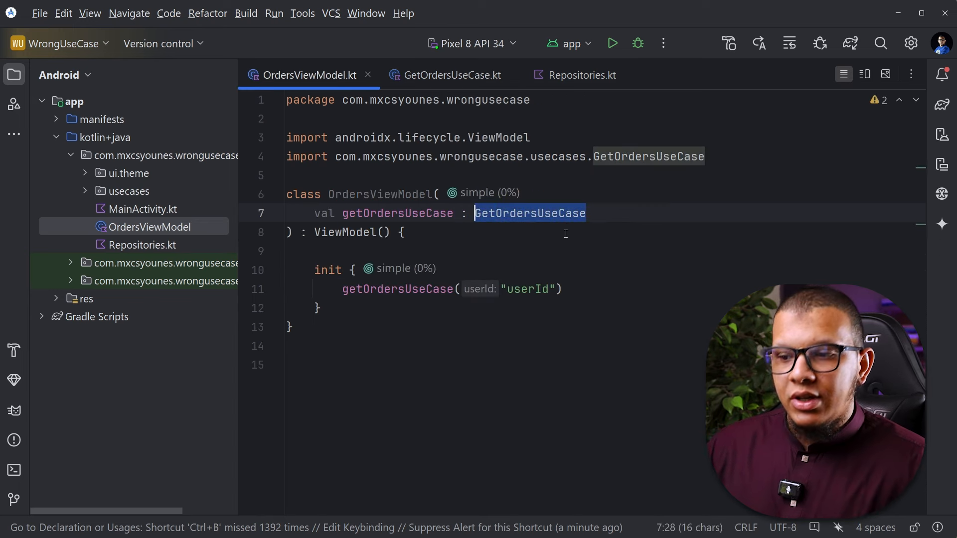
Make OrderRepository the ViewModel dependency and call getOrdersForUser("userId") in init.
{"action": "type", "text": "Order"}
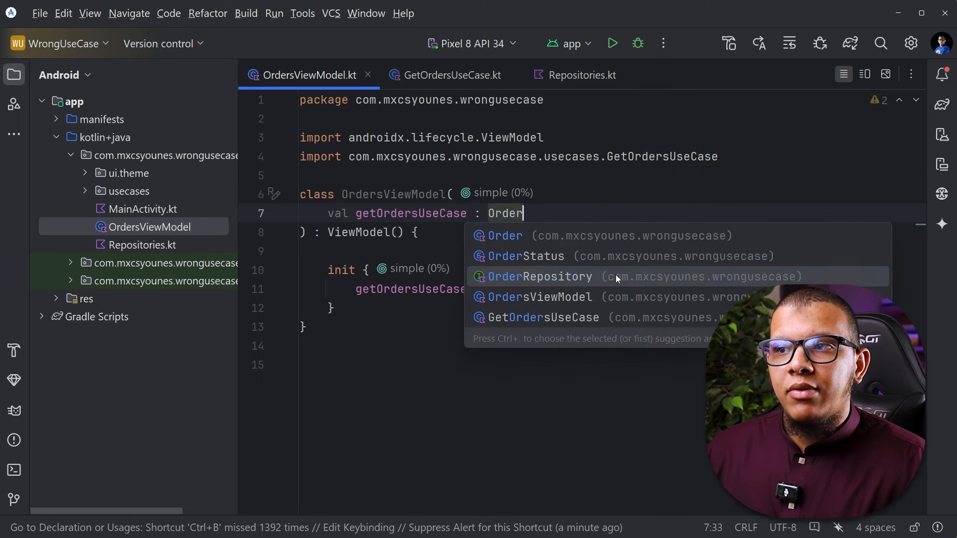
{"action": "left_click", "coordinate": [539, 276]}
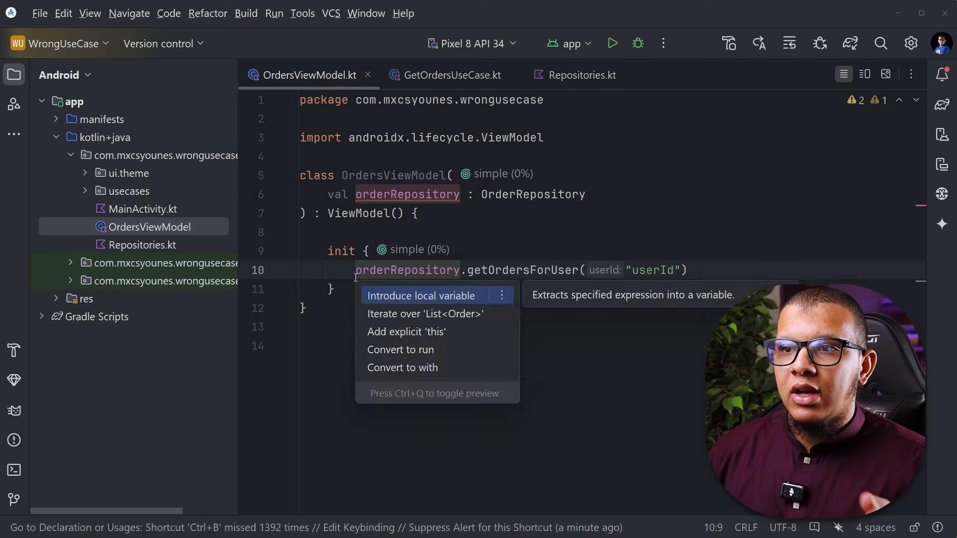
{"action": "left_click", "coordinate": [420, 295]}
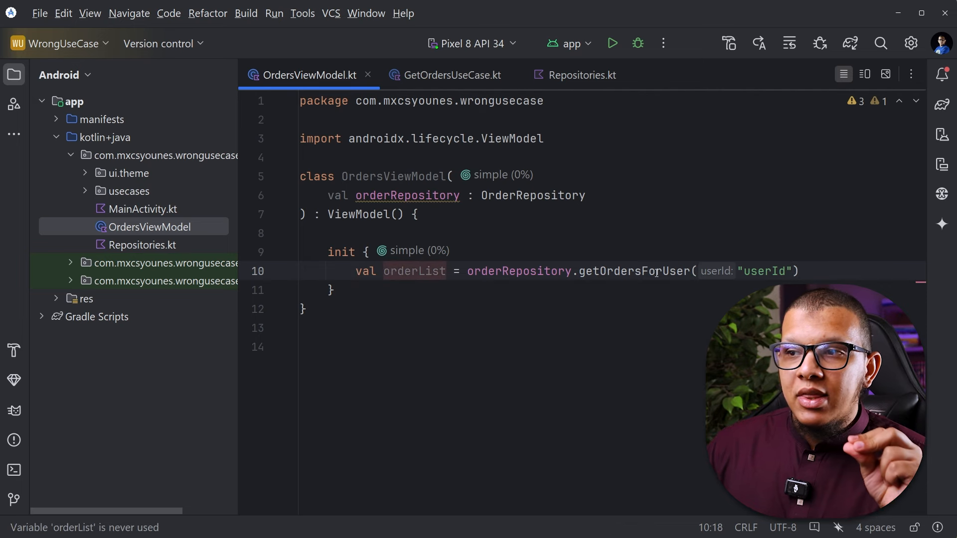
{"action": "triple_click", "coordinate": [549, 271]}
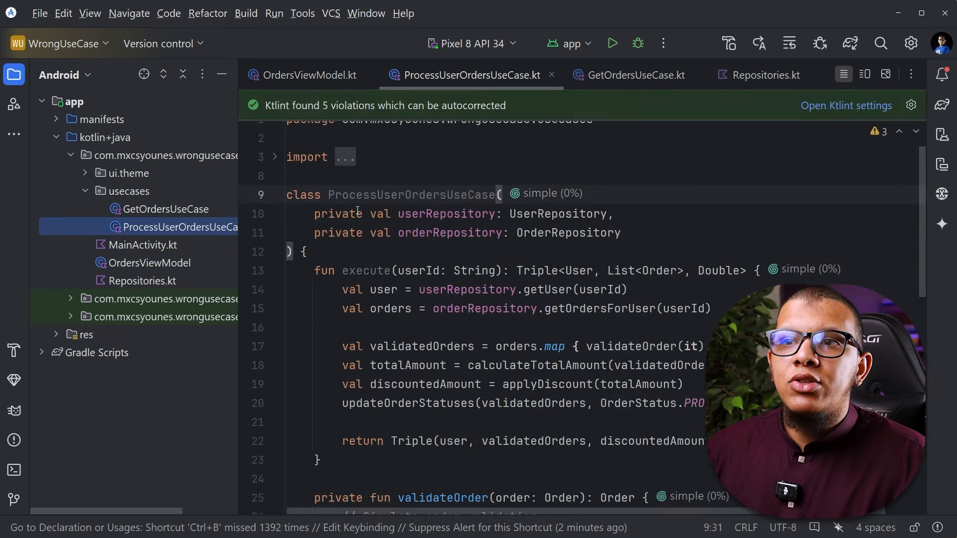
{"action": "double_click", "coordinate": [394, 194]}
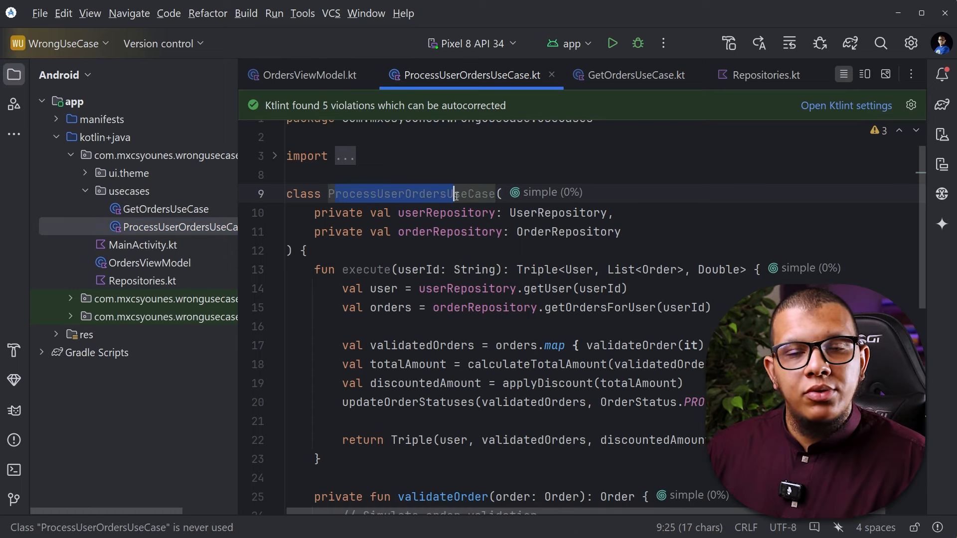
{"action": "double_click", "coordinate": [566, 231]}
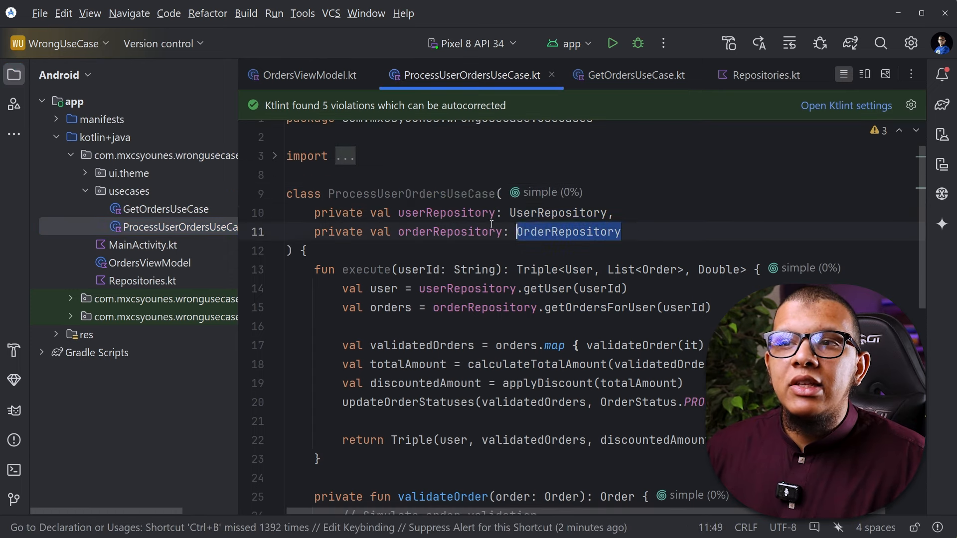
{"action": "left_click", "coordinate": [578, 212]}
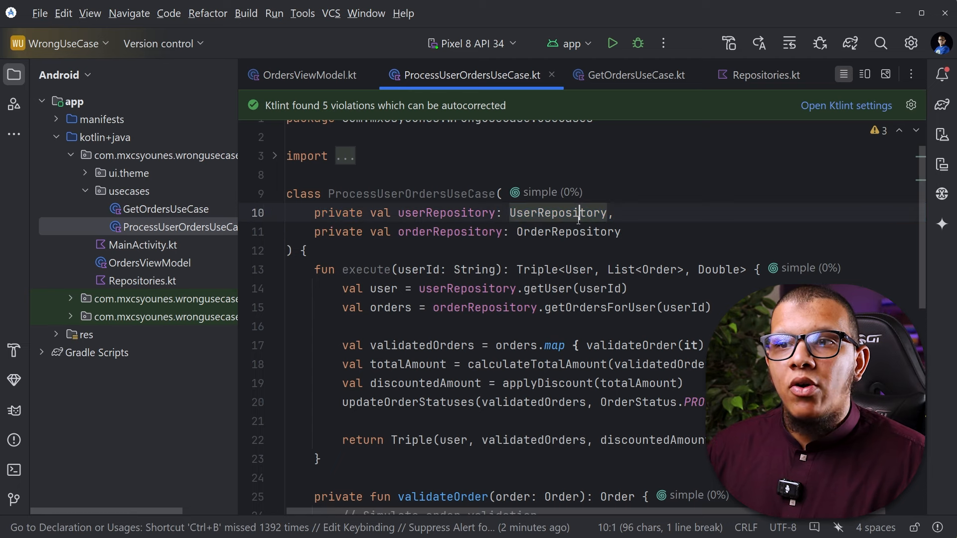
{"action": "double_click", "coordinate": [365, 269]}
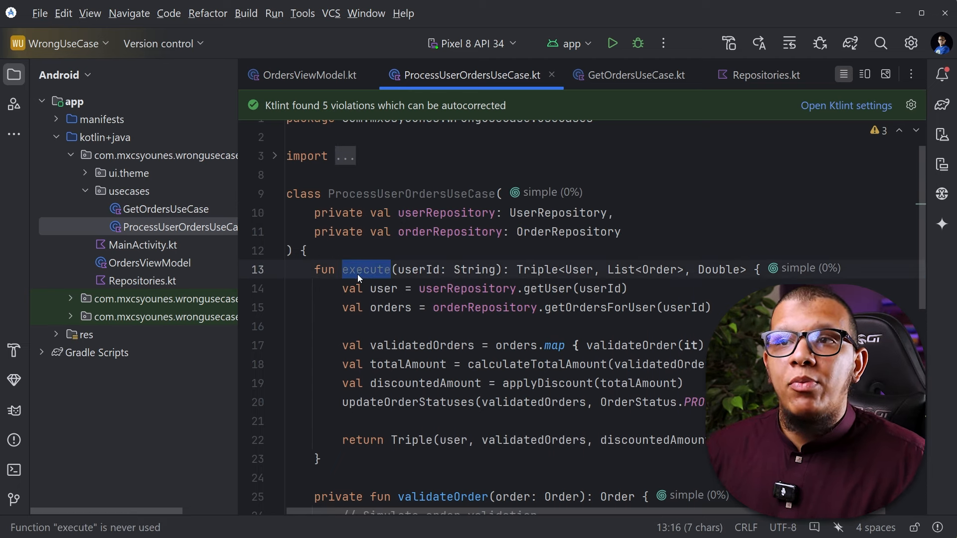
{"action": "left_click", "coordinate": [635, 75]}
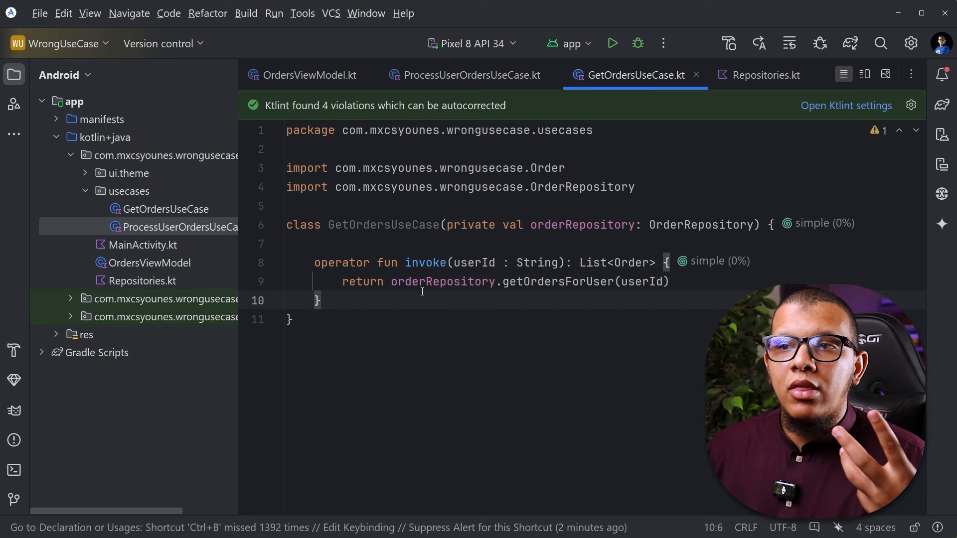
{"action": "mouse_move", "coordinate": [609, 130]}
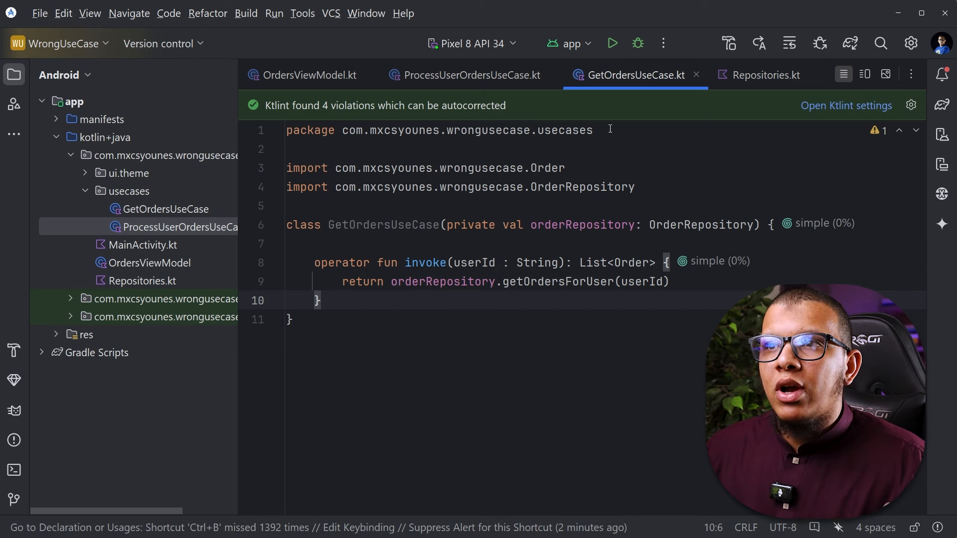
{"action": "left_click", "coordinate": [471, 75]}
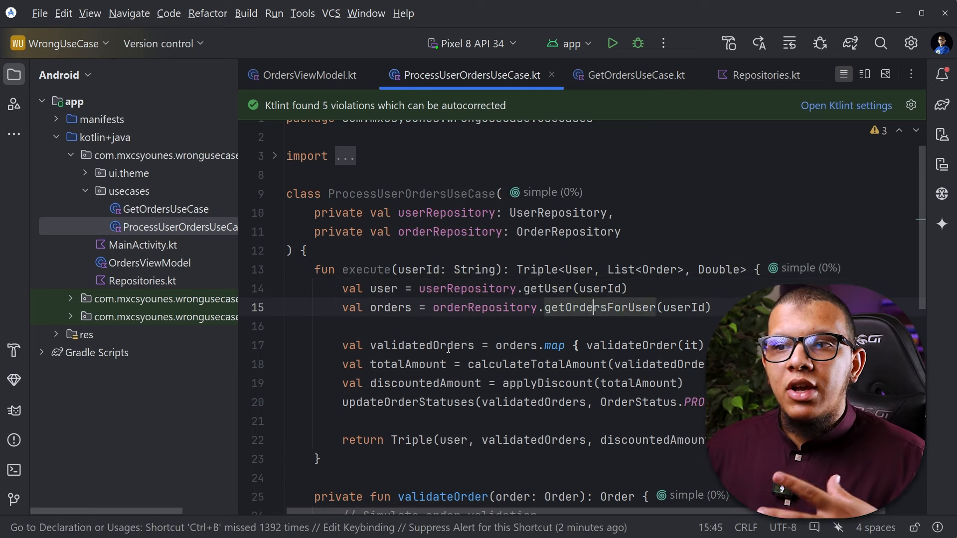
Point out the OrderRepository dependency in ProcessUserOrdersUseCase's constructor.
{"action": "left_click", "coordinate": [425, 345]}
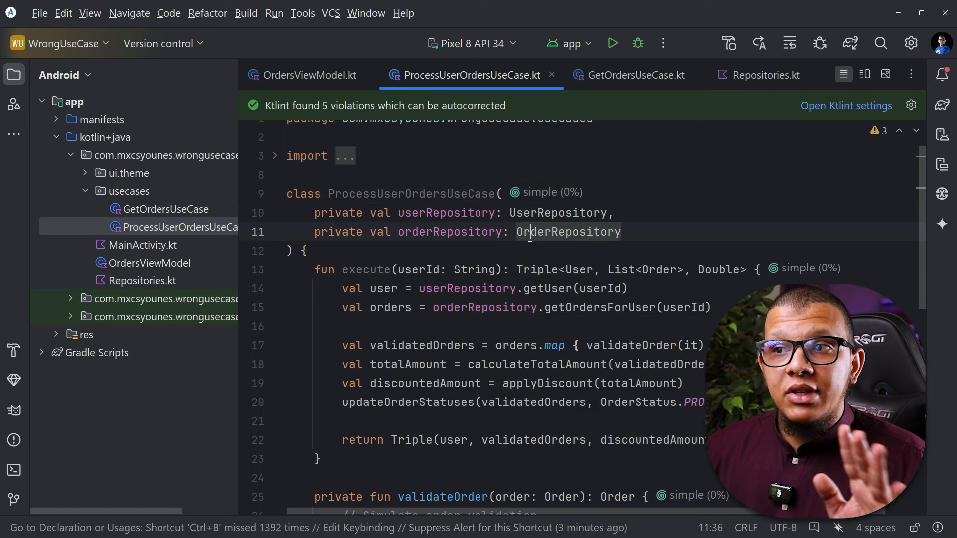
{"action": "mouse_move", "coordinate": [567, 232]}
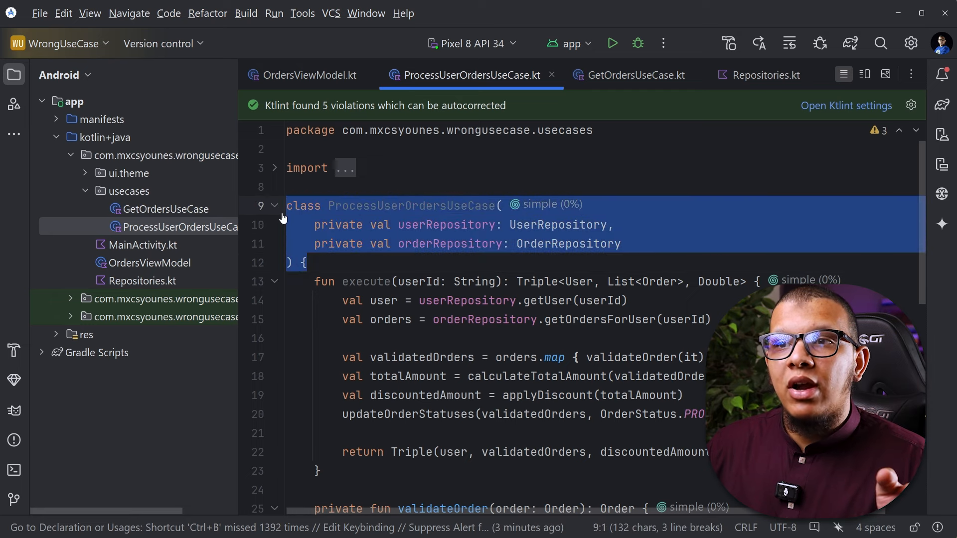
{"action": "mouse_move", "coordinate": [371, 244]}
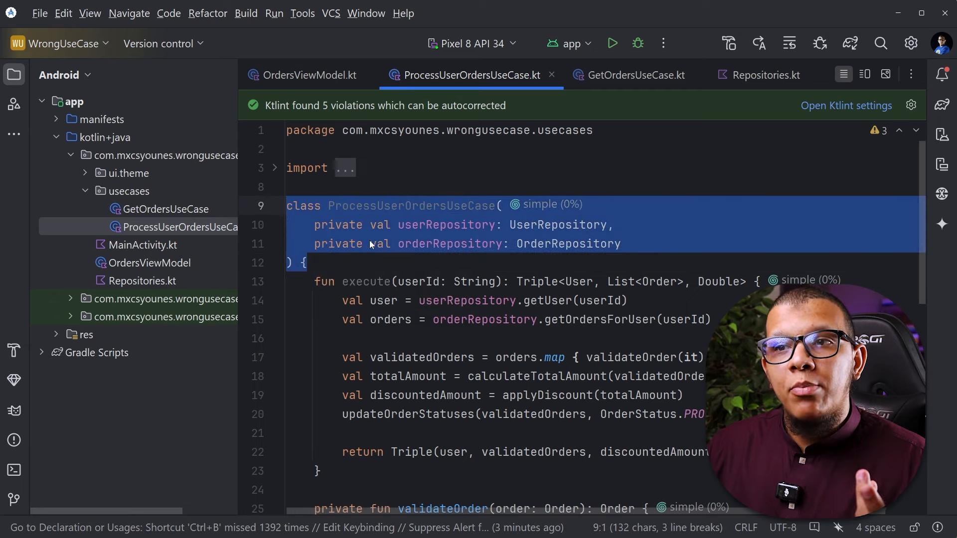
{"action": "left_click", "coordinate": [308, 262]}
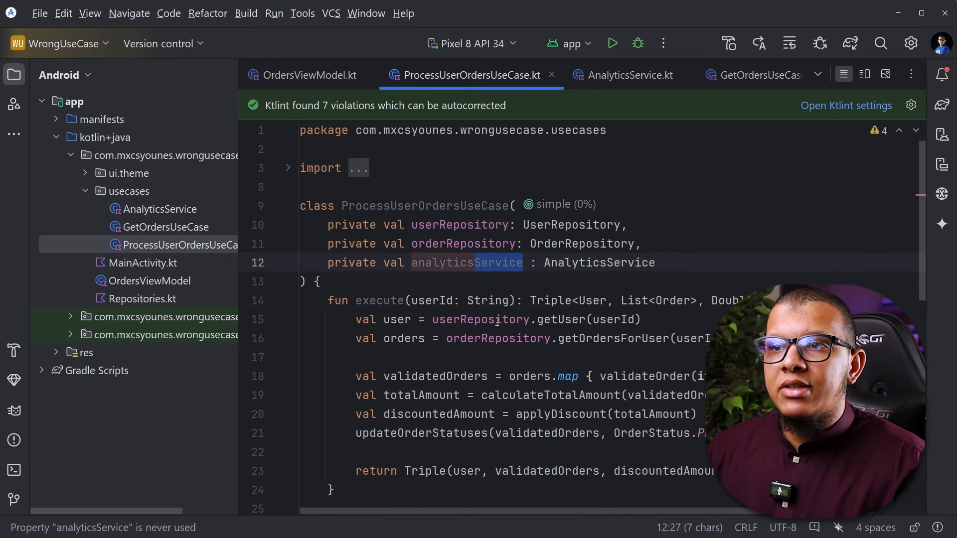
Start an analyticsService call in execute, then remove it, keeping the AnalyticsService dependency.
{"action": "type", "text": "analyticsService."}
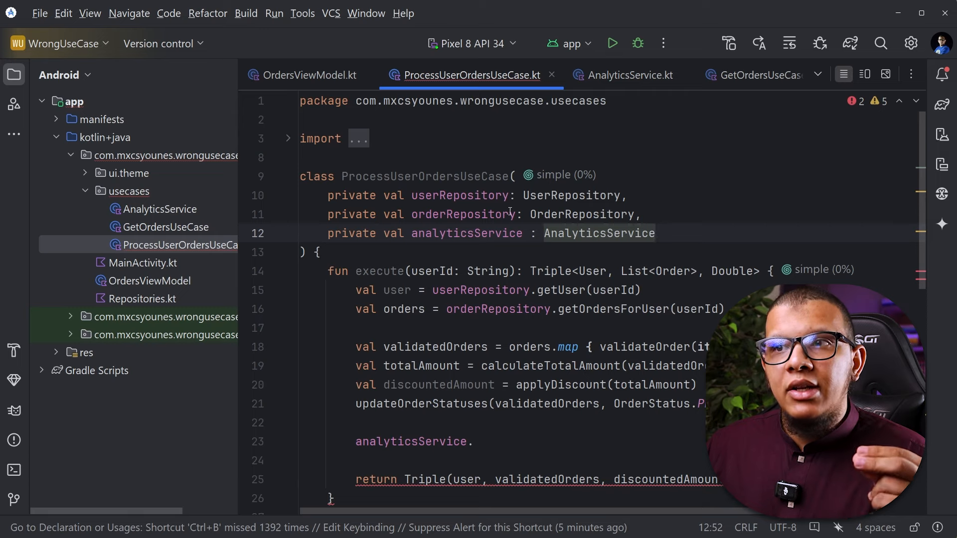
{"action": "left_click", "coordinate": [418, 177]}
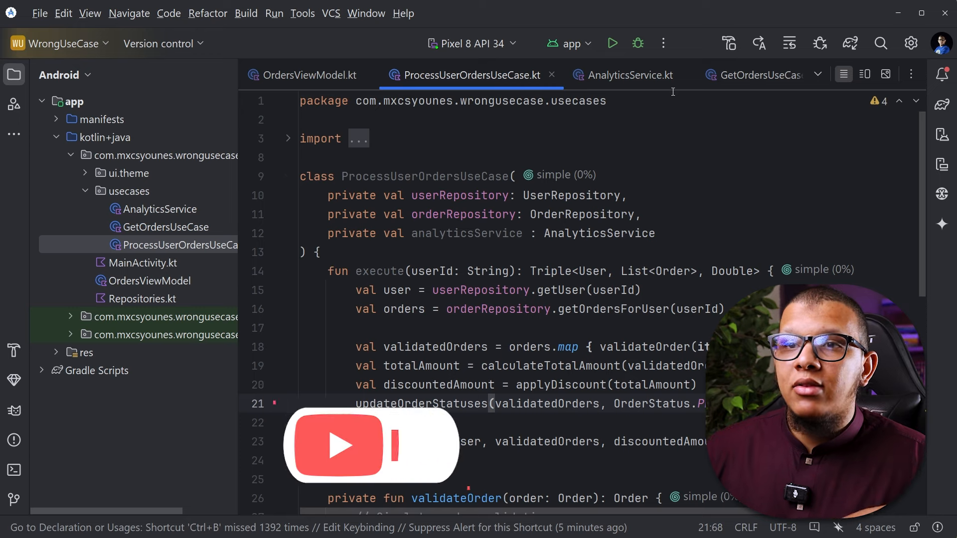
Select GetOrdersUseCase's invoke function and show its available quick-fix actions.
{"action": "left_click", "coordinate": [756, 75]}
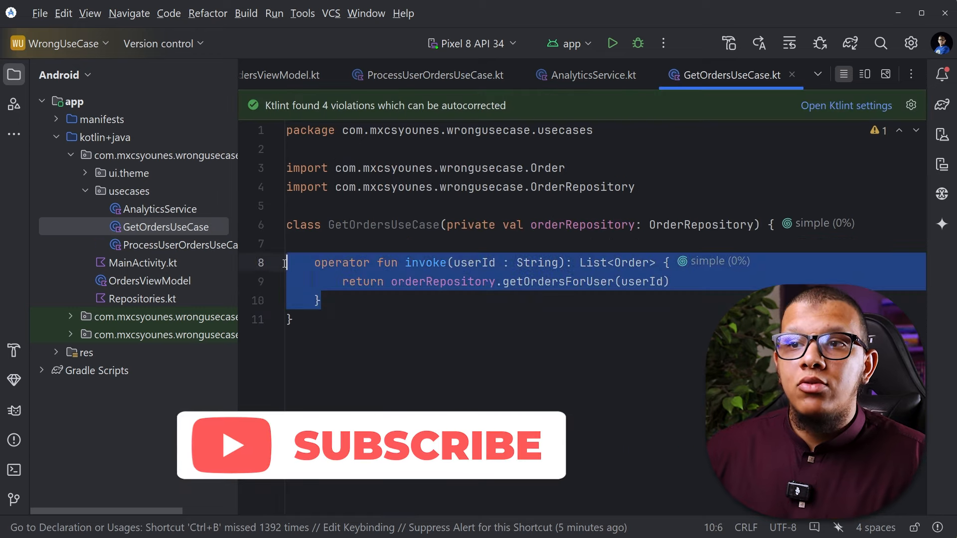
{"action": "left_click", "coordinate": [398, 262]}
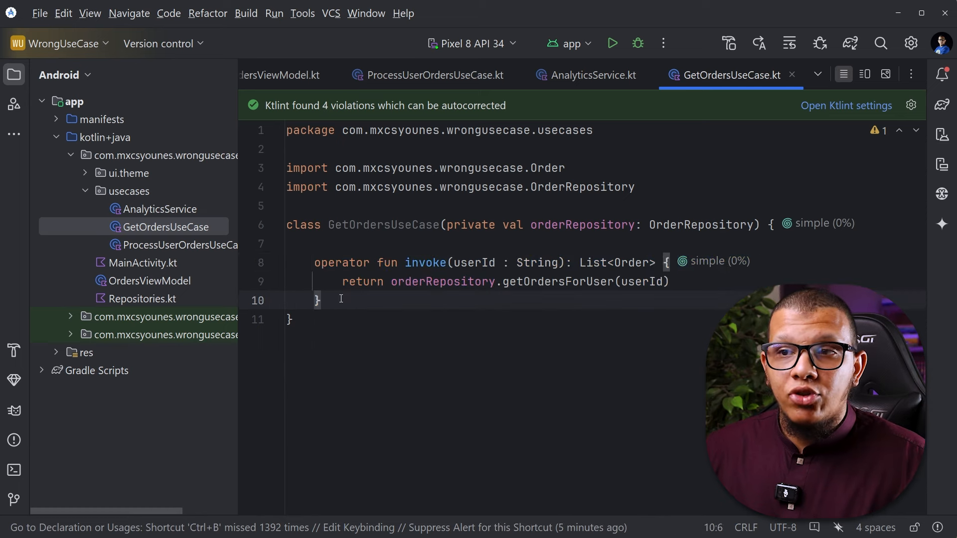
{"action": "mouse_move", "coordinate": [376, 240]}
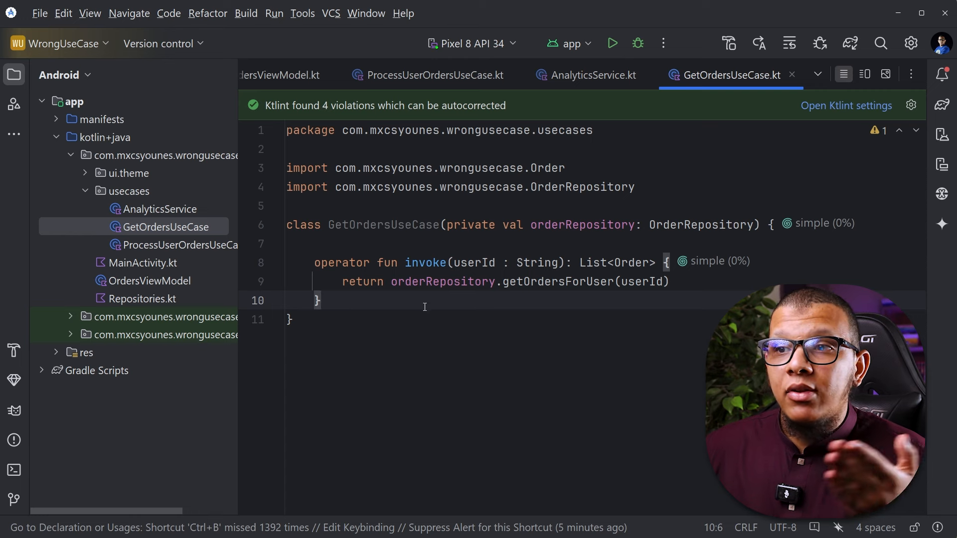
{"action": "left_click", "coordinate": [443, 281]}
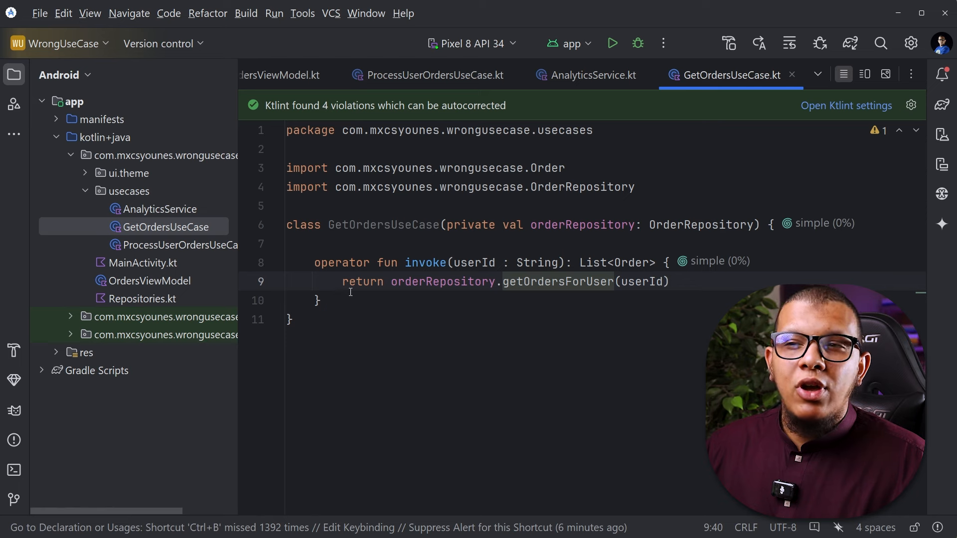
{"action": "left_click_drag", "start_coordinate": [391, 281], "coordinate": [669, 281]}
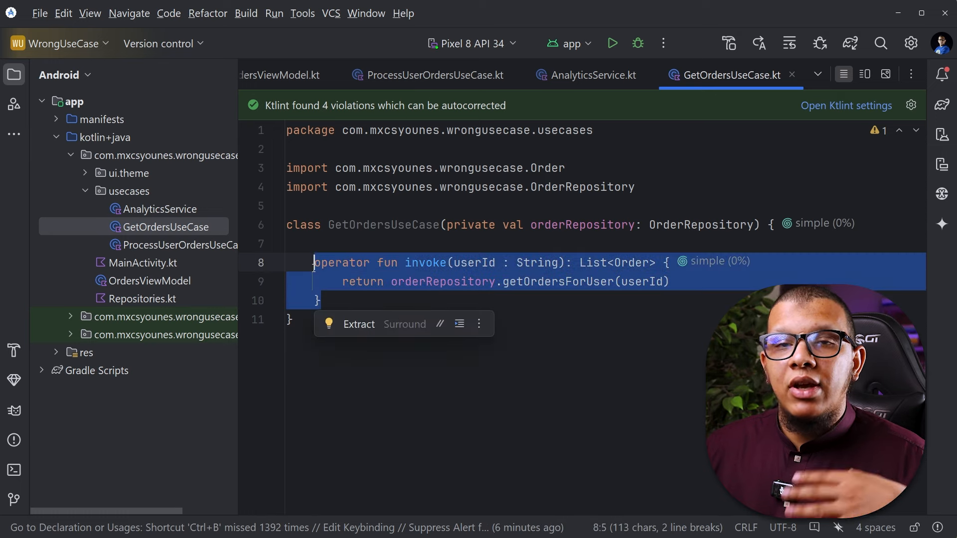
{"action": "left_click", "coordinate": [328, 324]}
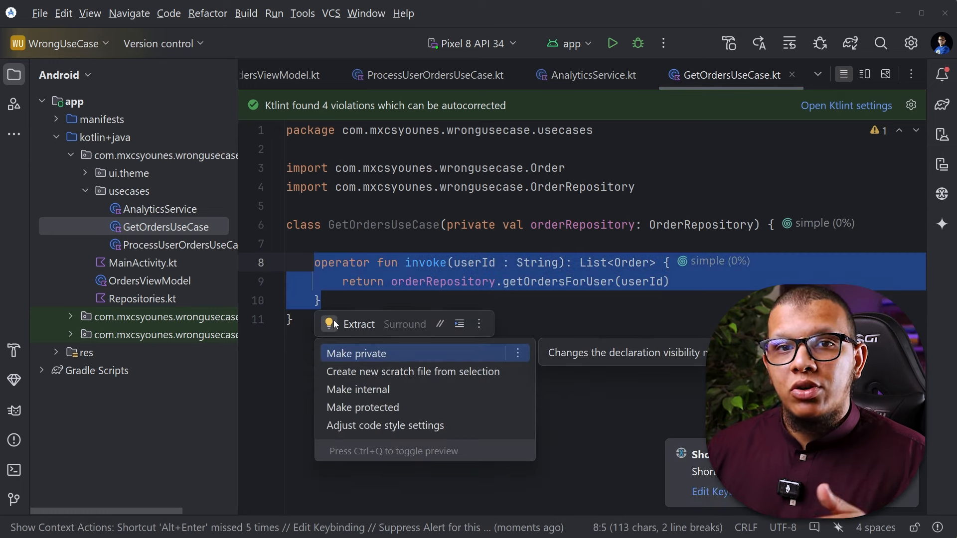